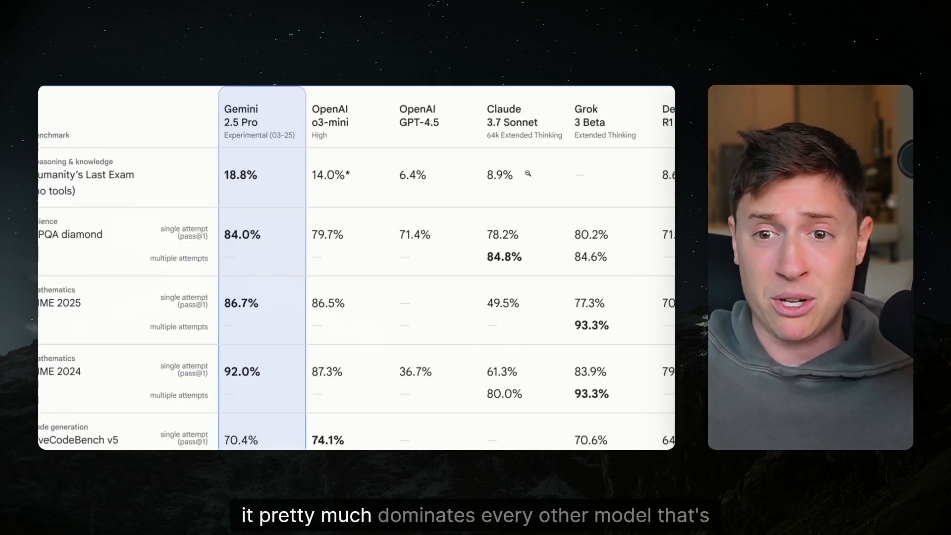
# Select Gemini 2.5 Pro Experimental 03-25 as the model and expand the tool settings
pyautogui.scroll(-3)
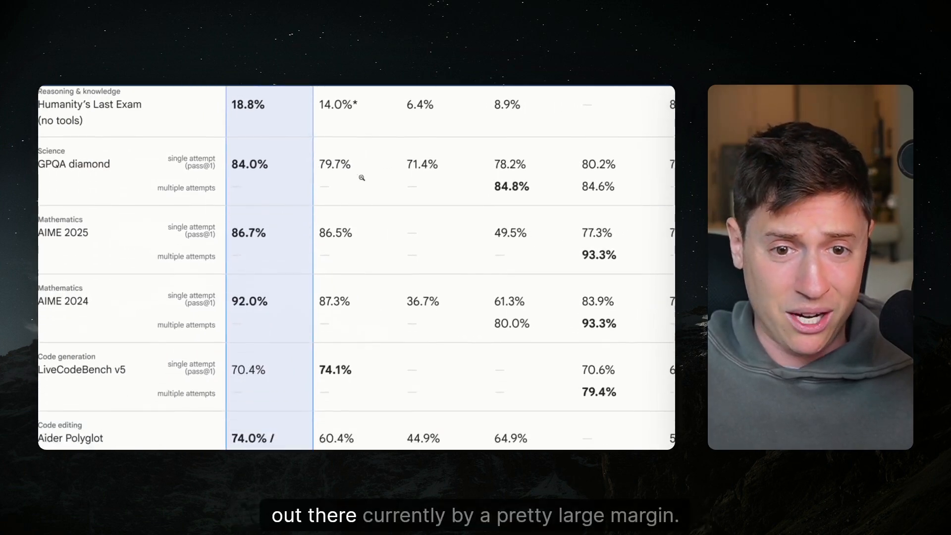
pyautogui.scroll(-3)
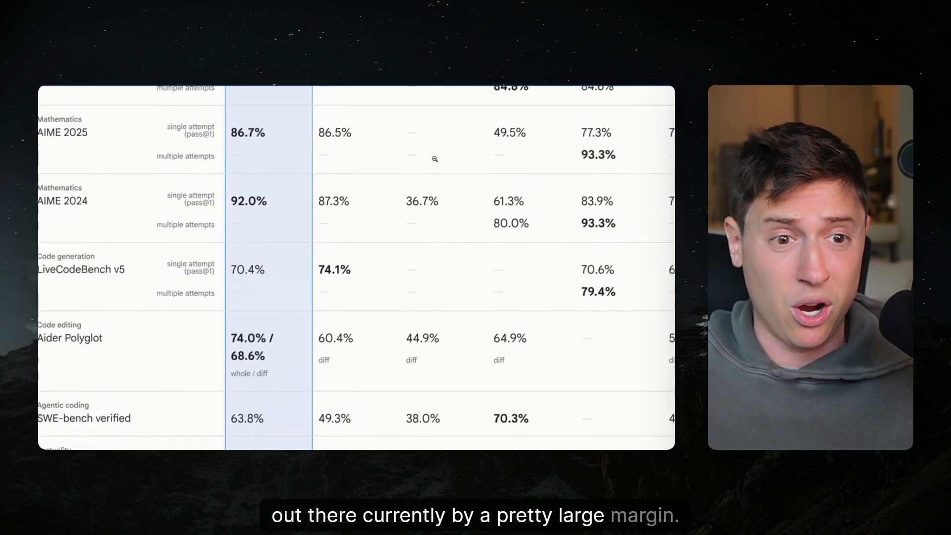
pyautogui.scroll(-3)
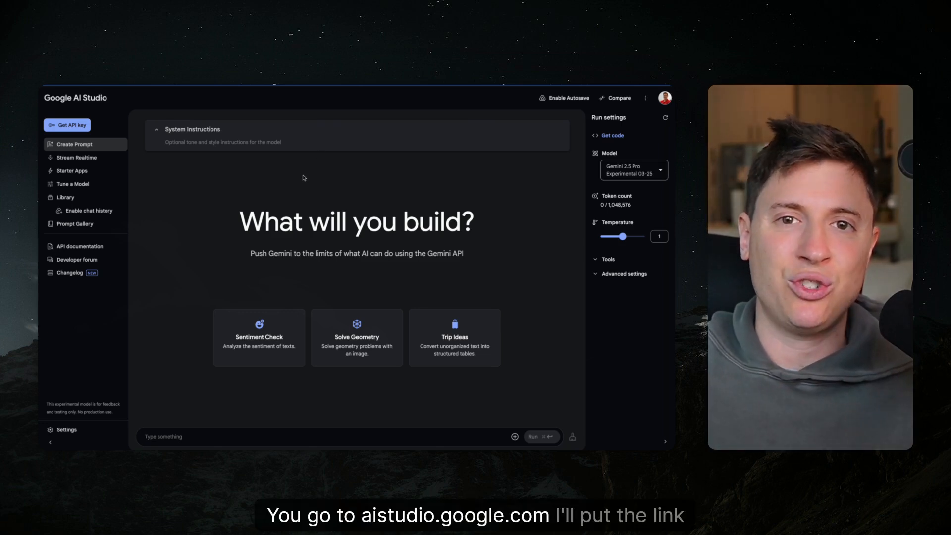
pyautogui.moveTo(304, 173)
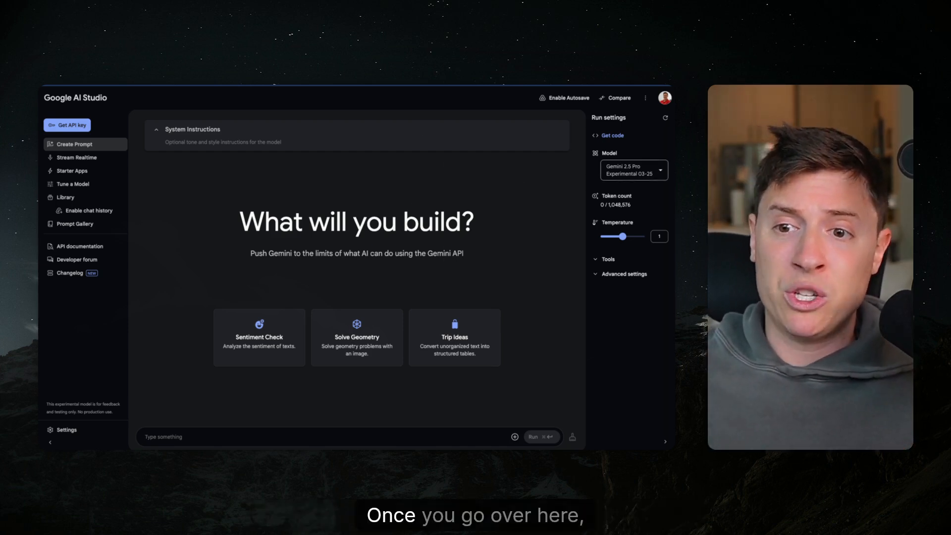
pyautogui.click(633, 169)
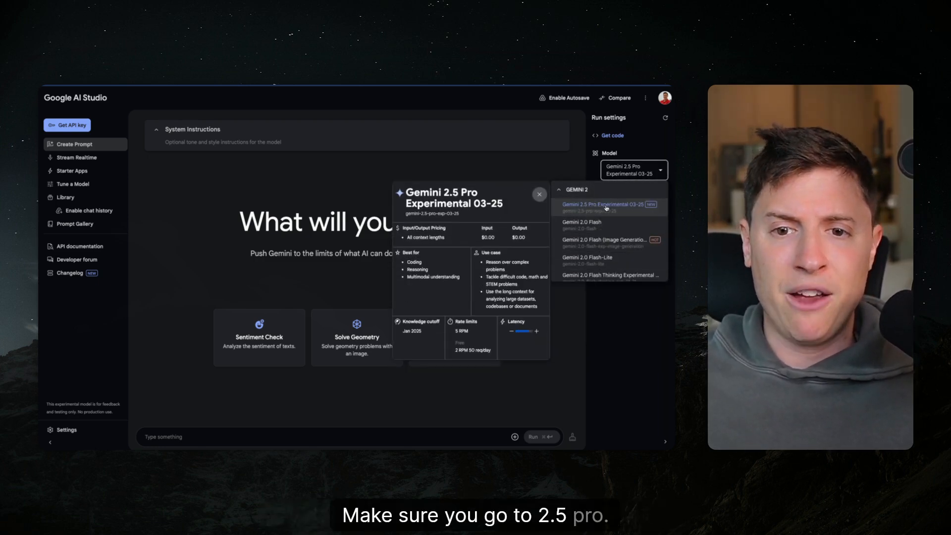
pyautogui.click(603, 204)
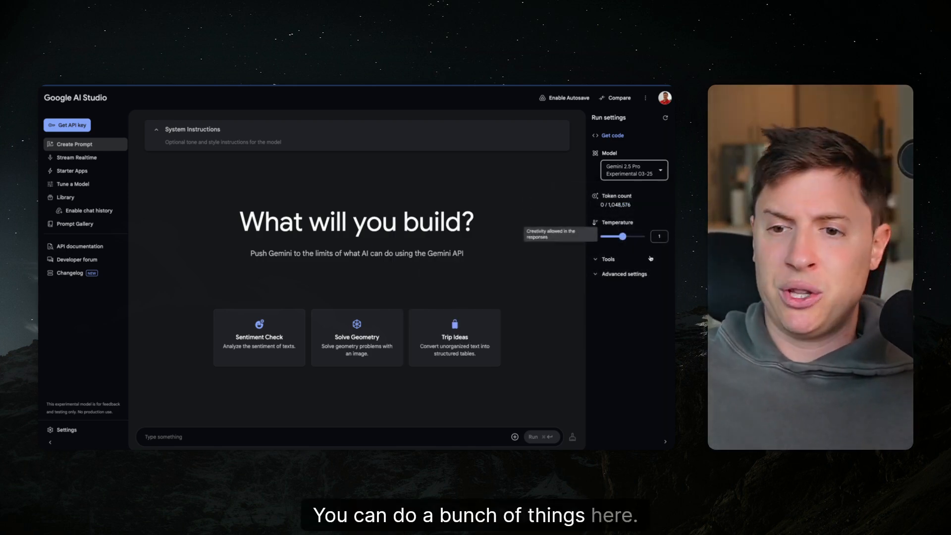
pyautogui.click(608, 259)
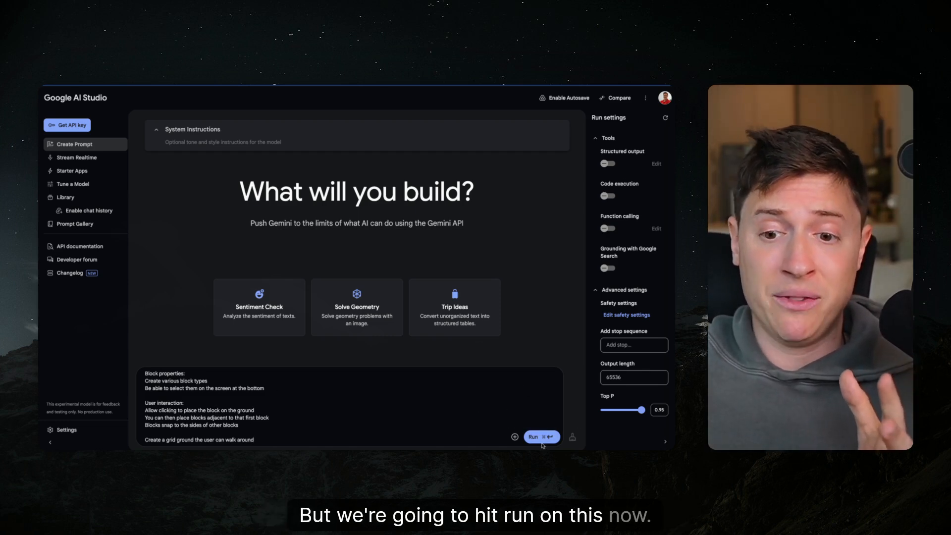
# Run the game prompt and follow the streaming single-file HTML code response
pyautogui.click(533, 436)
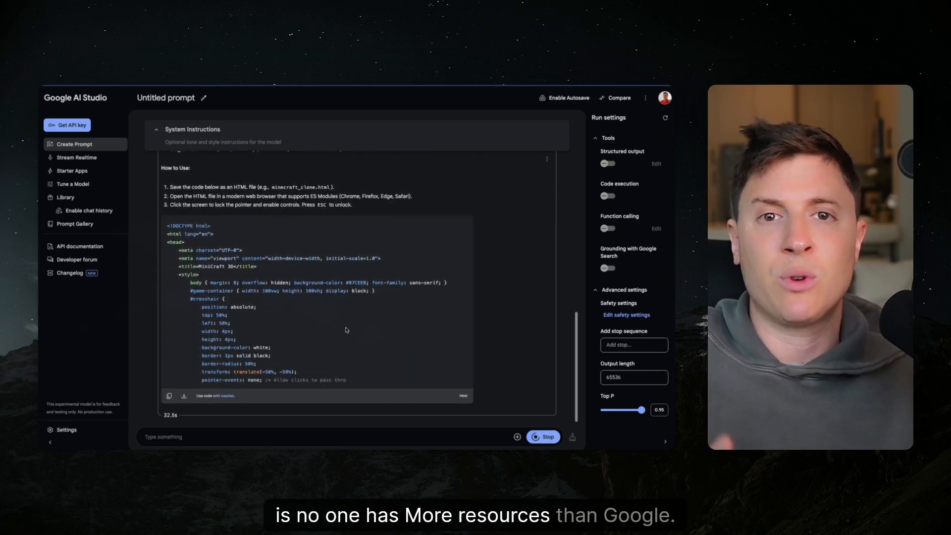
pyautogui.scroll(-3)
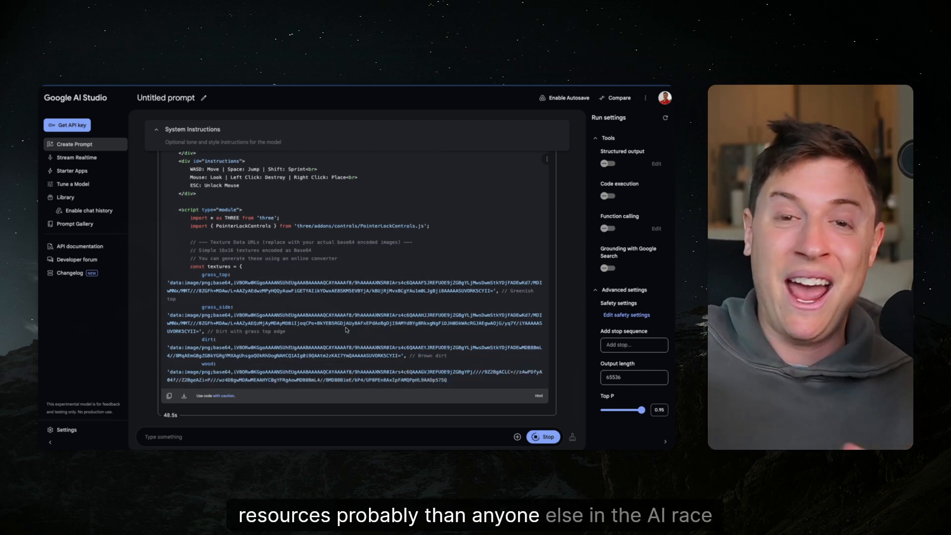
pyautogui.scroll(-3)
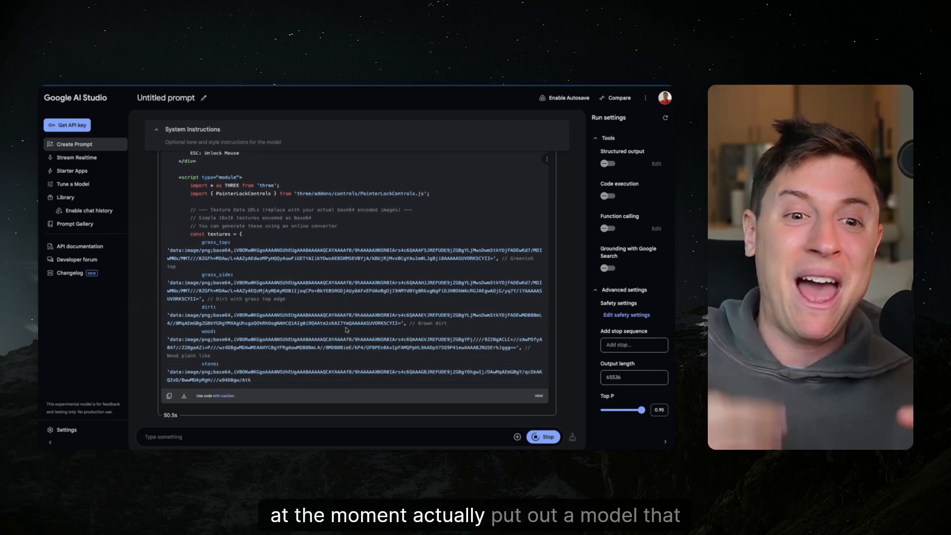
pyautogui.scroll(-3)
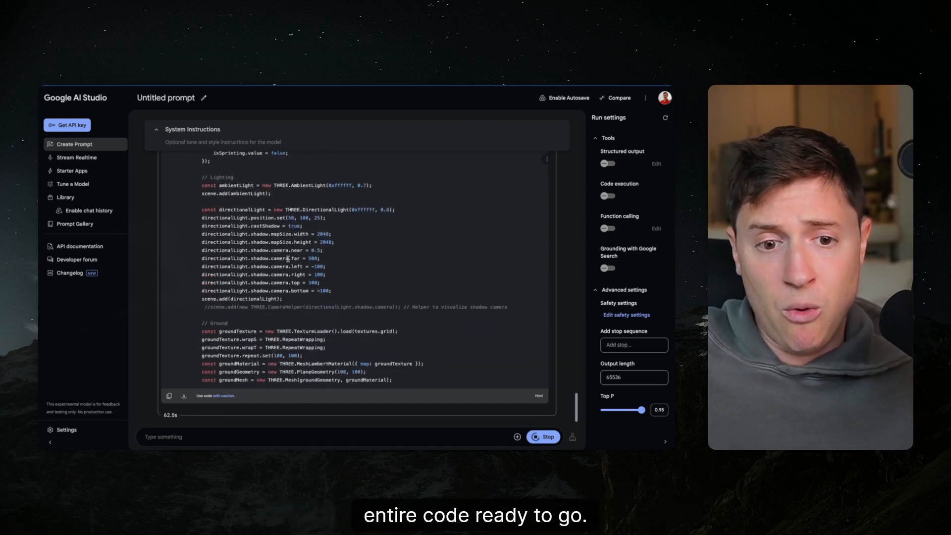
pyautogui.scroll(-3)
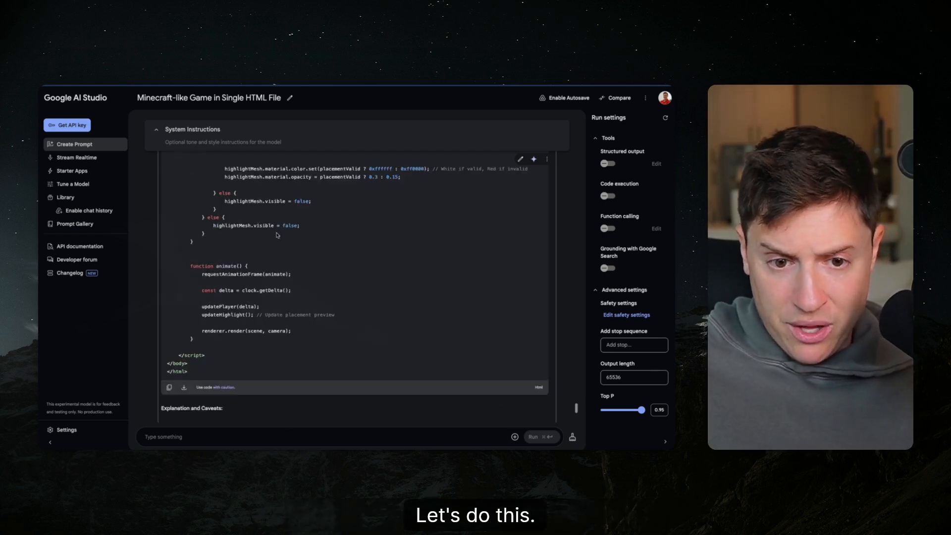
# Copy the finished MiniCraft game code from the response code block
pyautogui.click(168, 388)
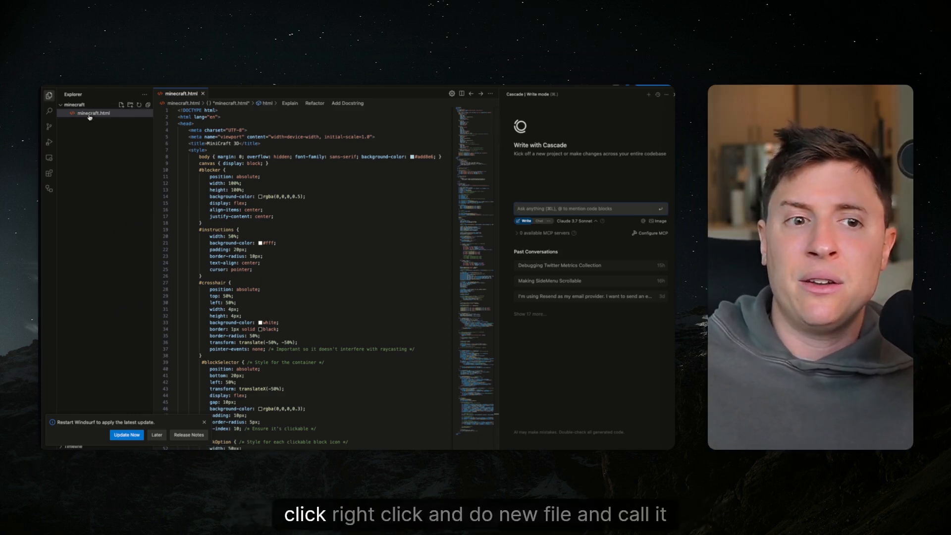
pyautogui.moveTo(93, 113)
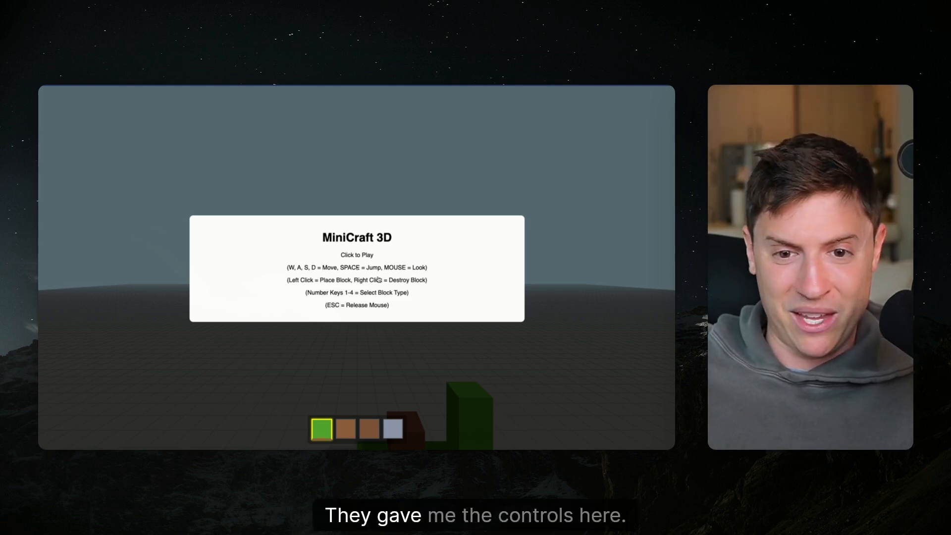
# Enter the MiniCraft 3D game via the 'Click to Play' overlay
pyautogui.click(356, 269)
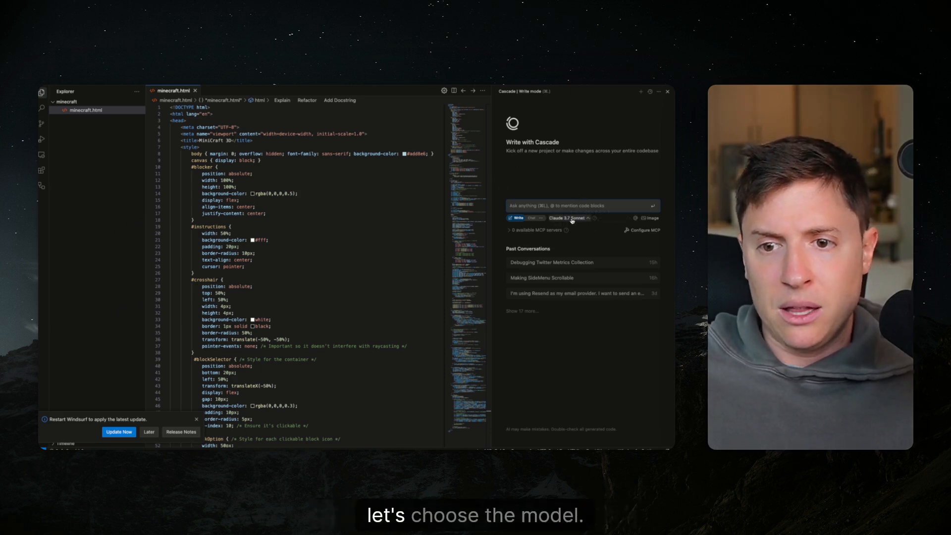
# Choose Gemini 2.5 Pro as Cascade's model
pyautogui.click(564, 218)
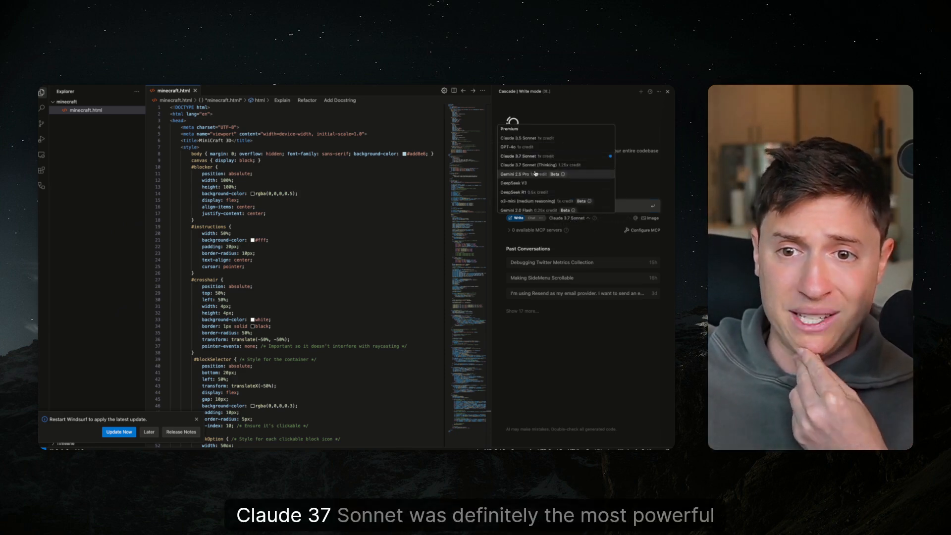
pyautogui.moveTo(537, 165)
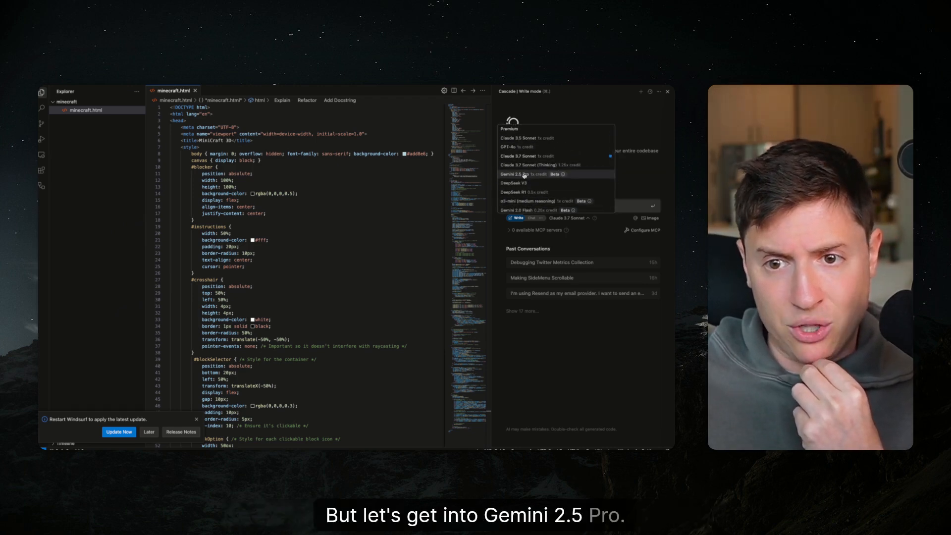
pyautogui.click(522, 175)
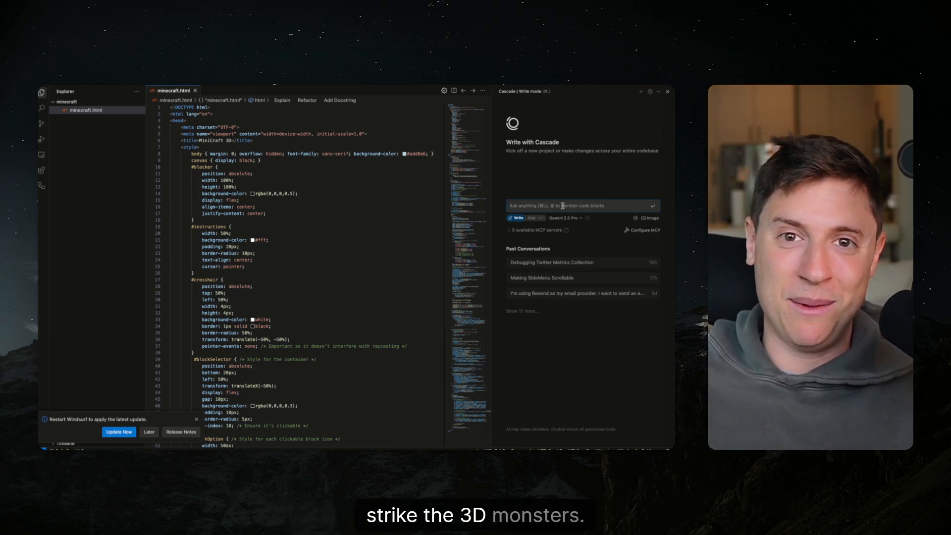
# Write a Cascade prompt asking to make green zombies appear in the game
pyautogui.write('i want')
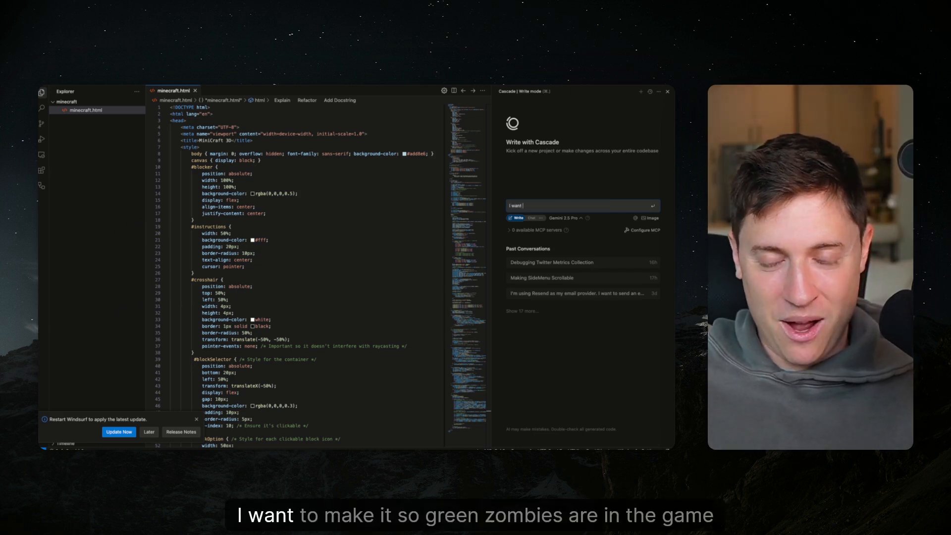
pyautogui.write('to make it so gr')
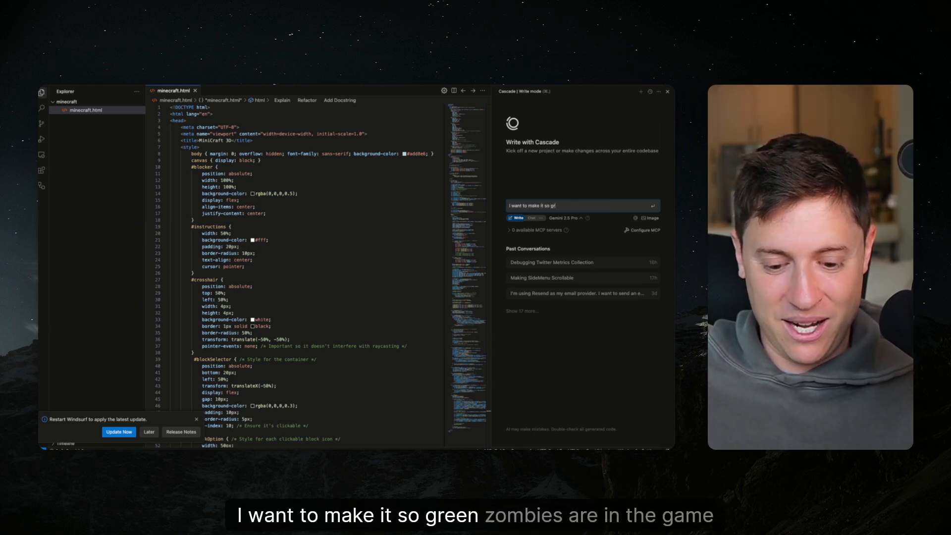
pyautogui.write('green zombies are')
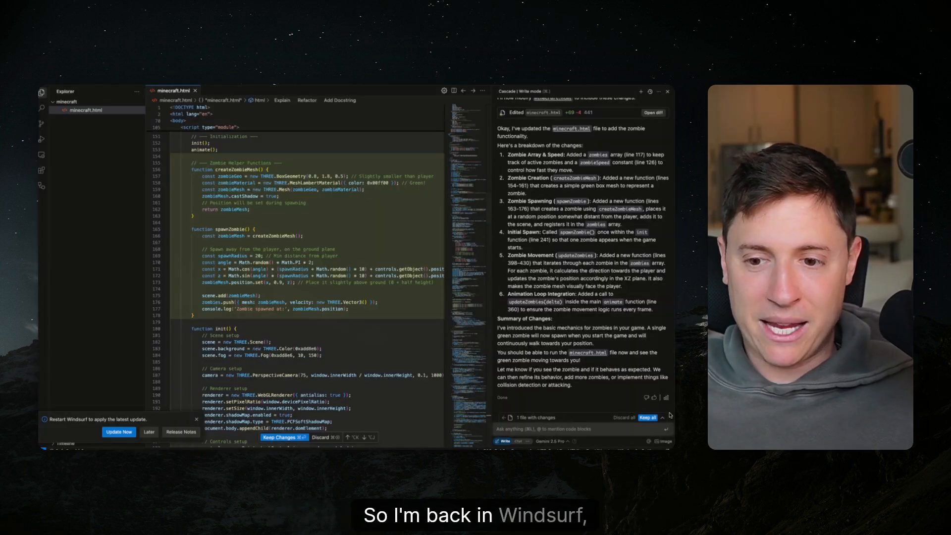
# Keep all zombie code changes and start a follow-up prompt 'ok let's make th…'
pyautogui.click(647, 417)
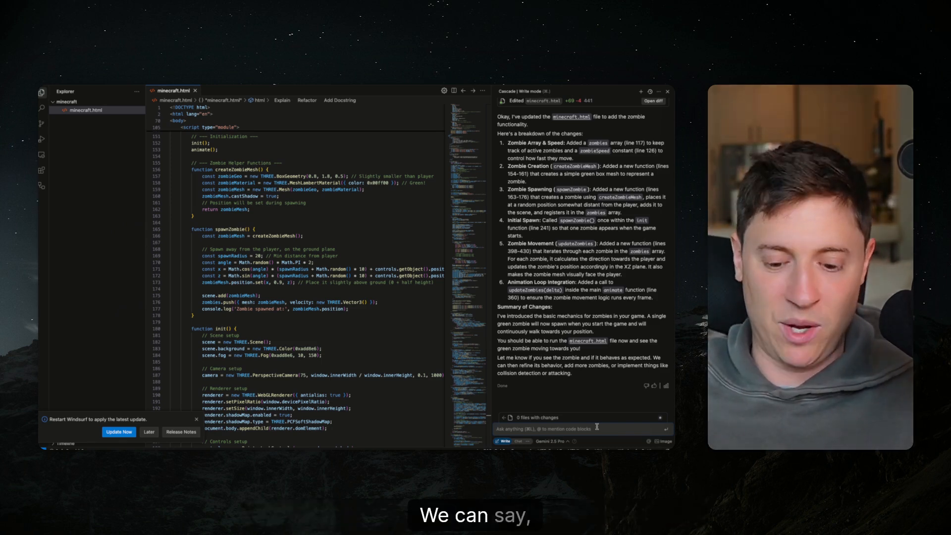
pyautogui.write("ok let's make th")
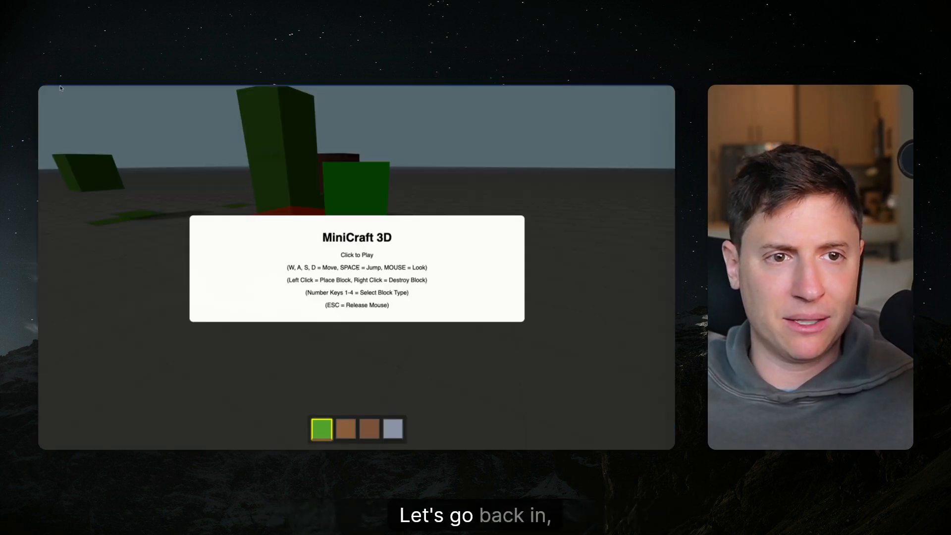
# Start the updated game to see the green zombies in the world
pyautogui.click(357, 269)
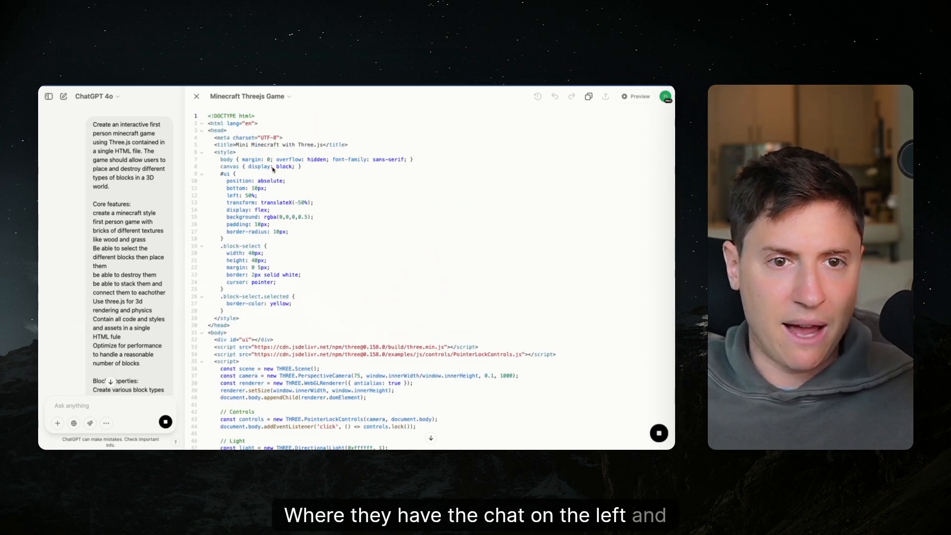
# Scroll through ChatGPT 4o's Minecraft Three.js game code for comparison
pyautogui.scroll(-3)
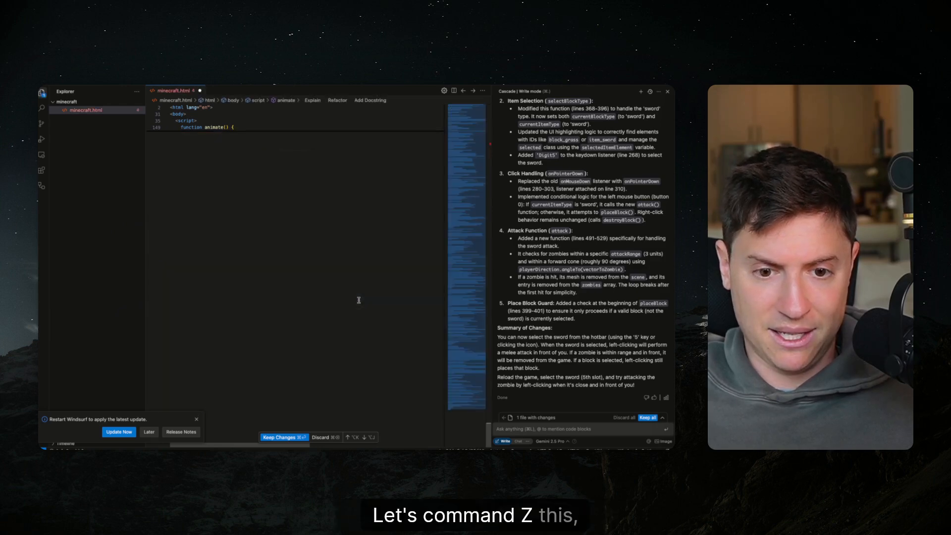
# Undo the accidental code edit and start the game with the sword in the hotbar
pyautogui.press('cmd+z')
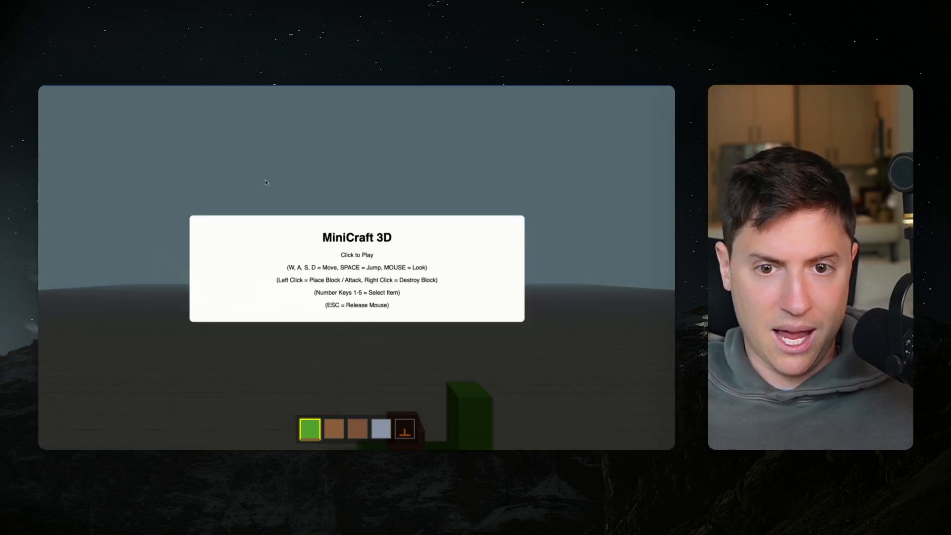
pyautogui.click(356, 269)
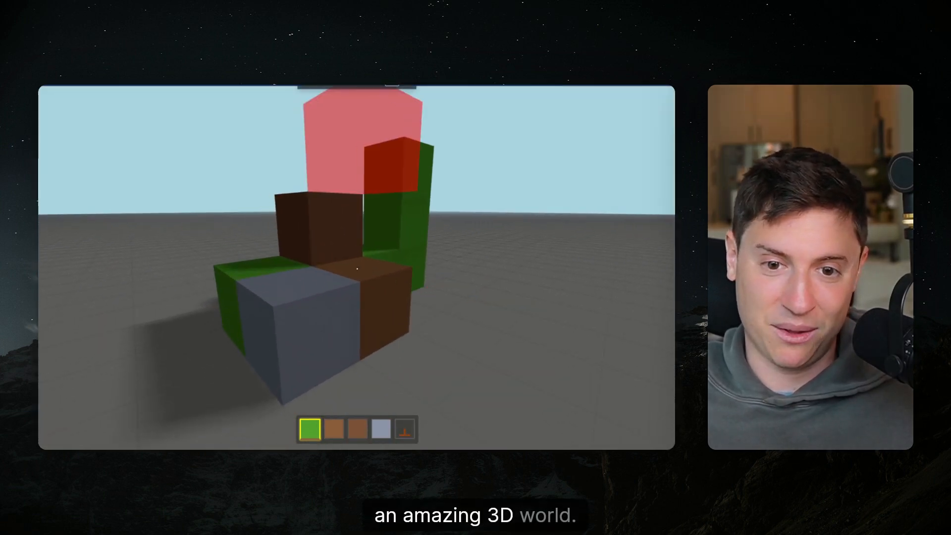